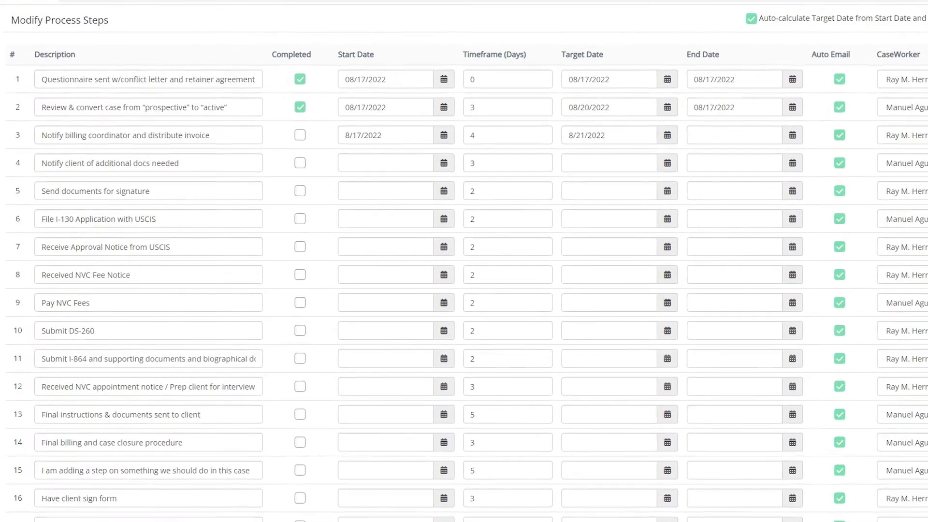
Scroll down through case 156's General Info page toward the Process Steps section.
scroll("down", 3)
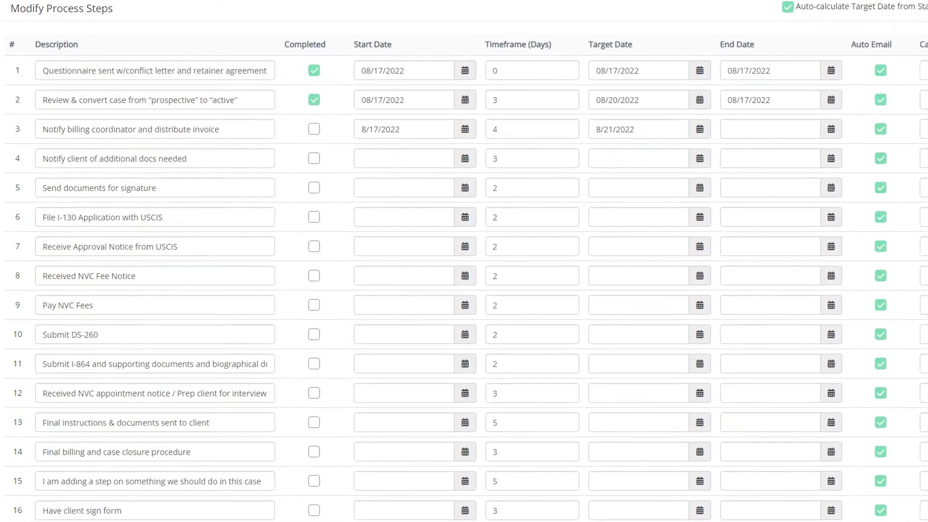
scroll("down", 3)
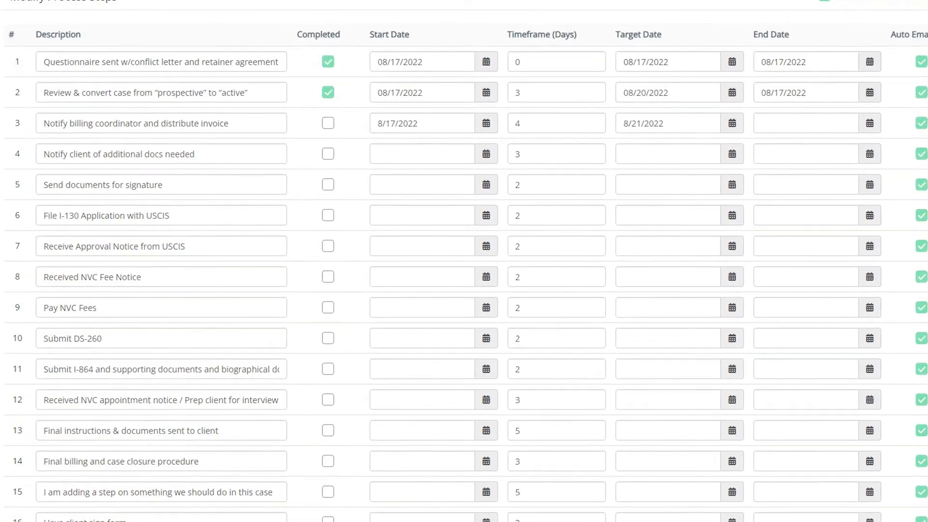
scroll("down", 3)
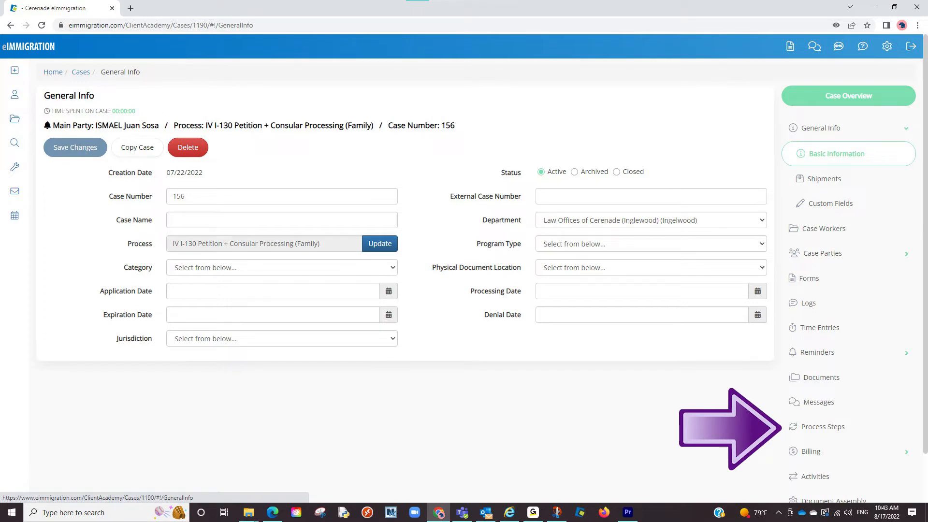
Show case 156's Process Steps list from the right-hand navigation panel.
left_click(822, 426)
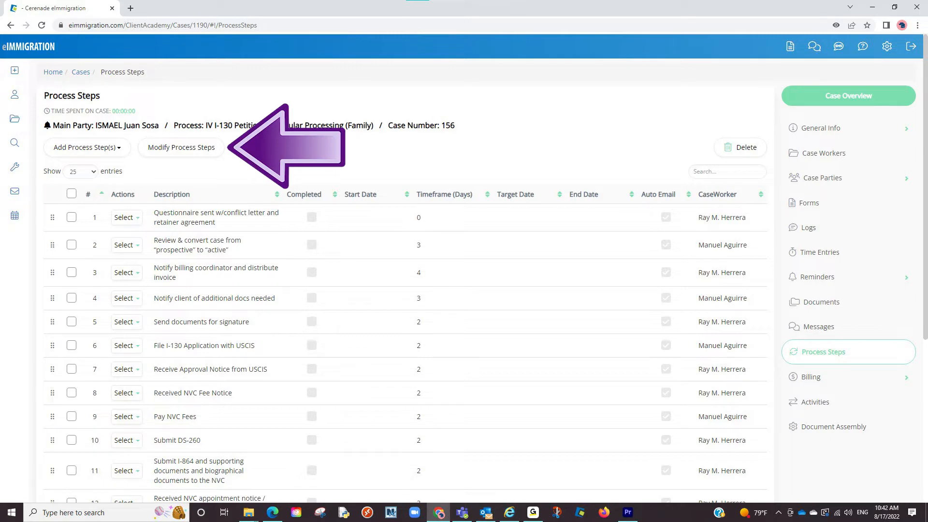
Bring up the Modify Process Steps grid so caseworkers and dates become editable.
left_click(181, 147)
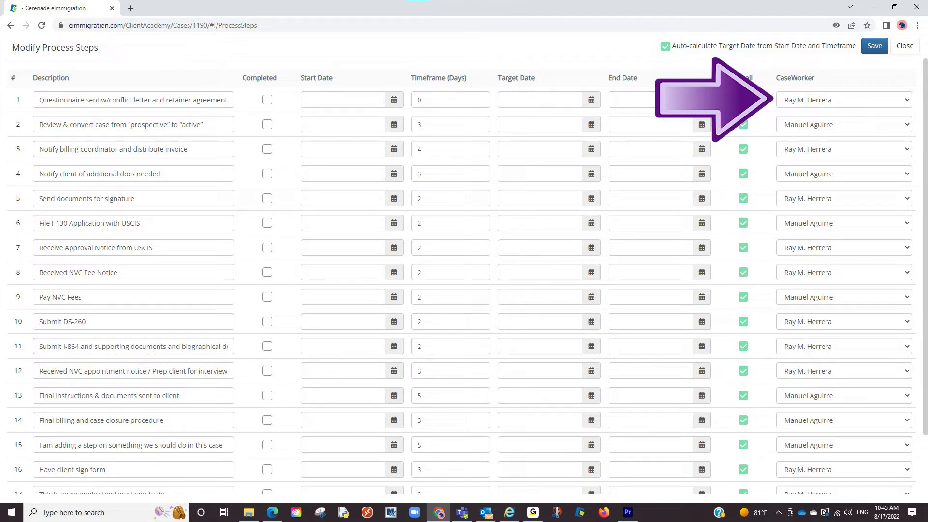
left_click(841, 100)
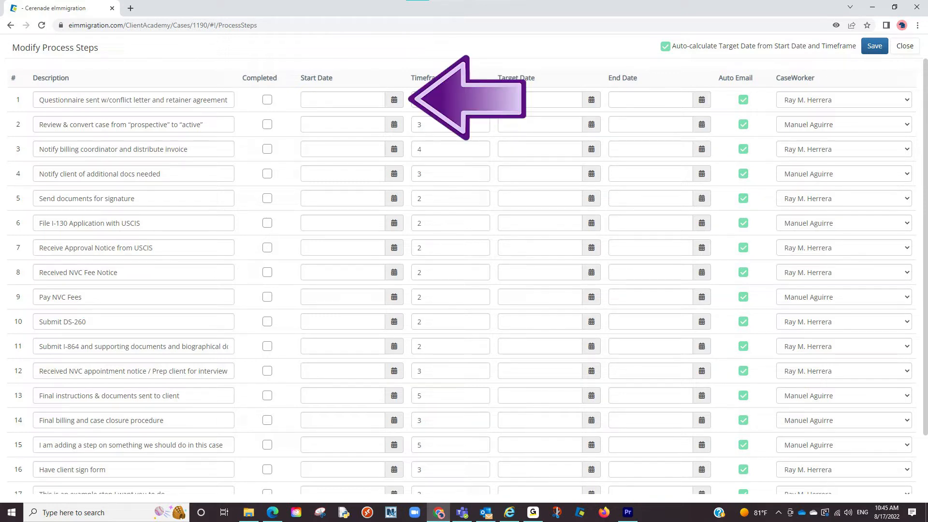
Set start and end dates on steps 1–3 and mark steps 1 and 2 as completed.
left_click(267, 99)
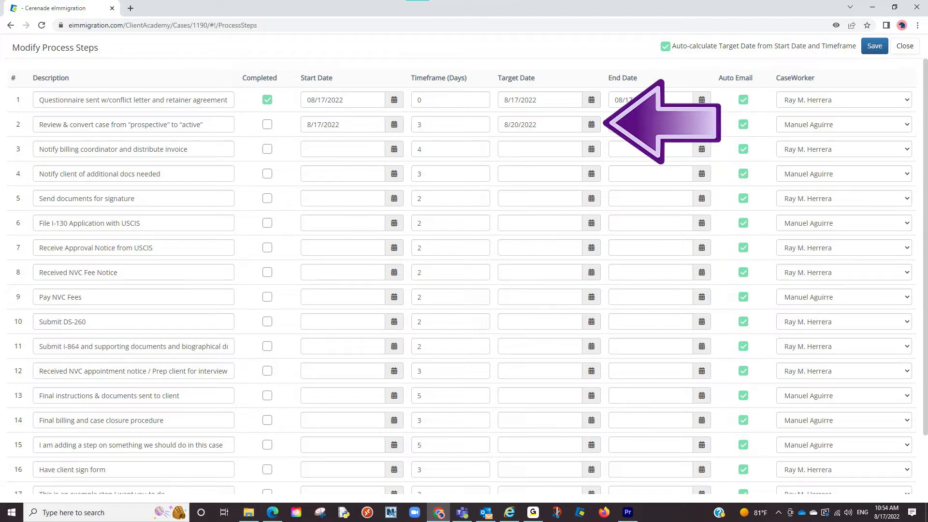
left_click(905, 45)
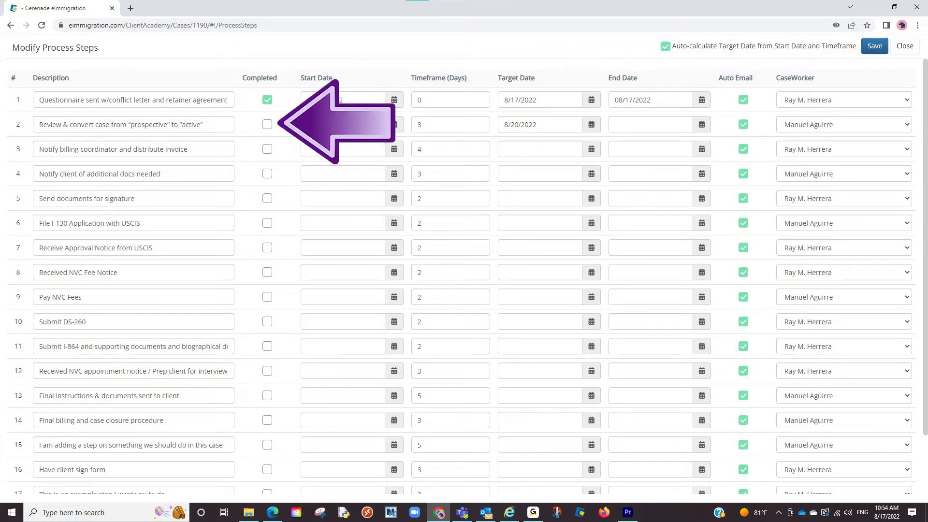
left_click(267, 124)
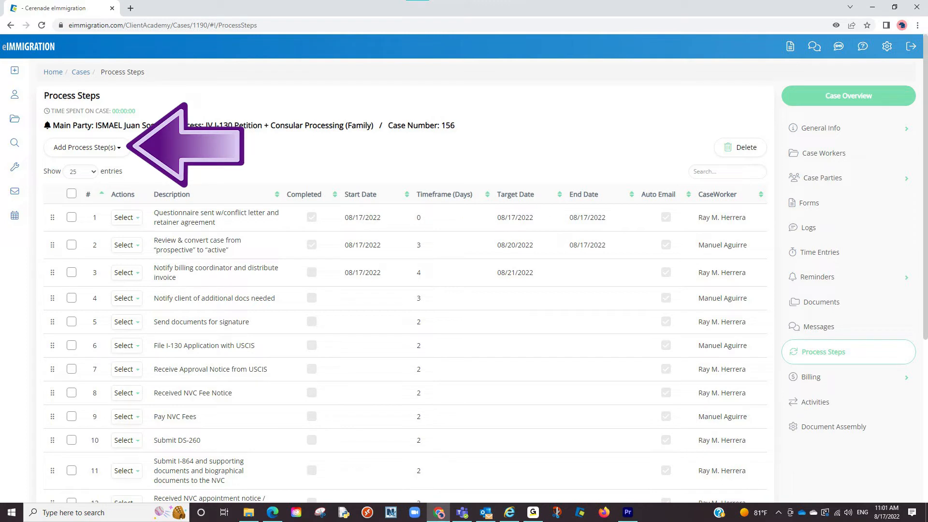
Add a single step 'This is an example step I am adding' with a 3-day timeframe and save it.
left_click(85, 147)
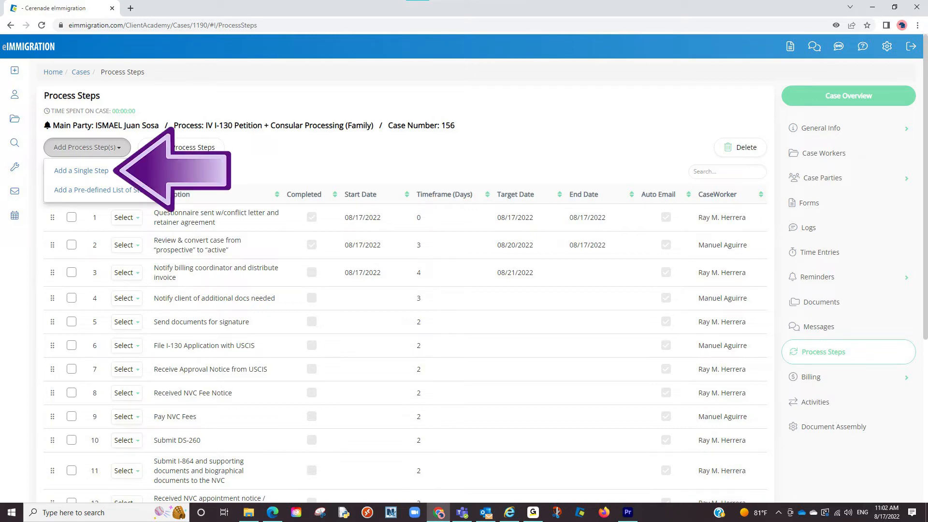
left_click(81, 171)
type("This is an example step I am adding")
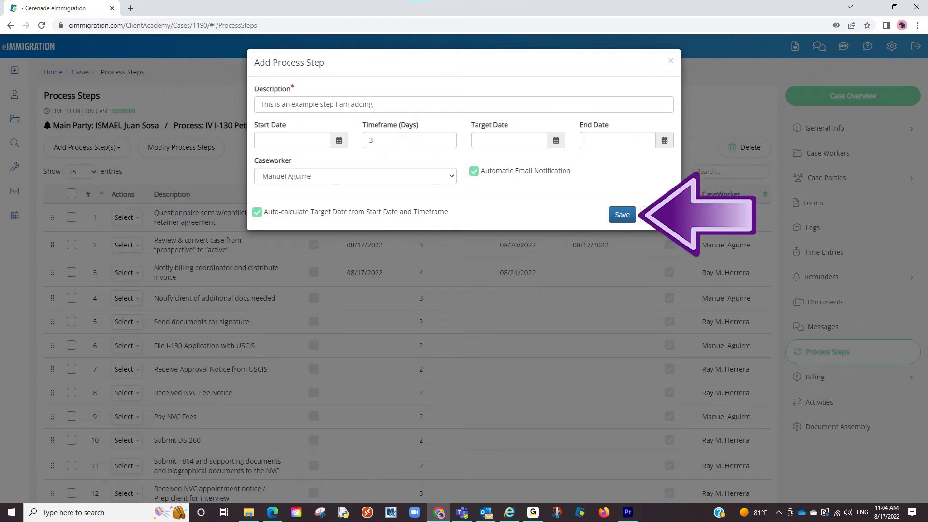
left_click(622, 215)
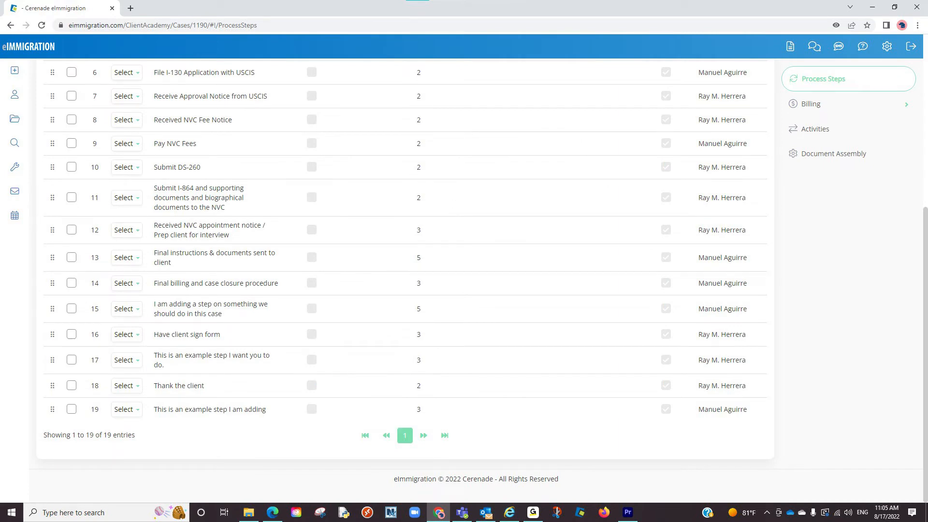
left_click(124, 387)
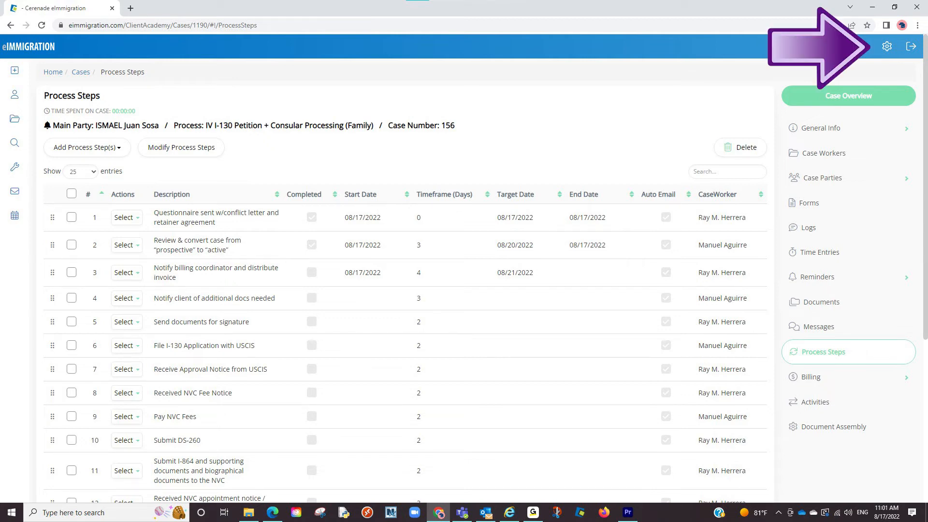
Reach the template steps of the IV I-130 Family process via Administrative Tools > Case Processes.
left_click(887, 46)
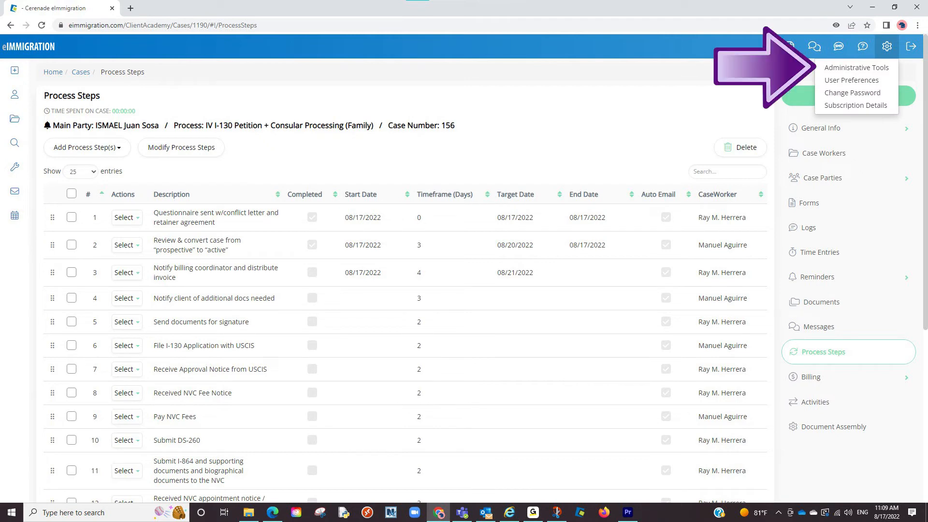
left_click(856, 67)
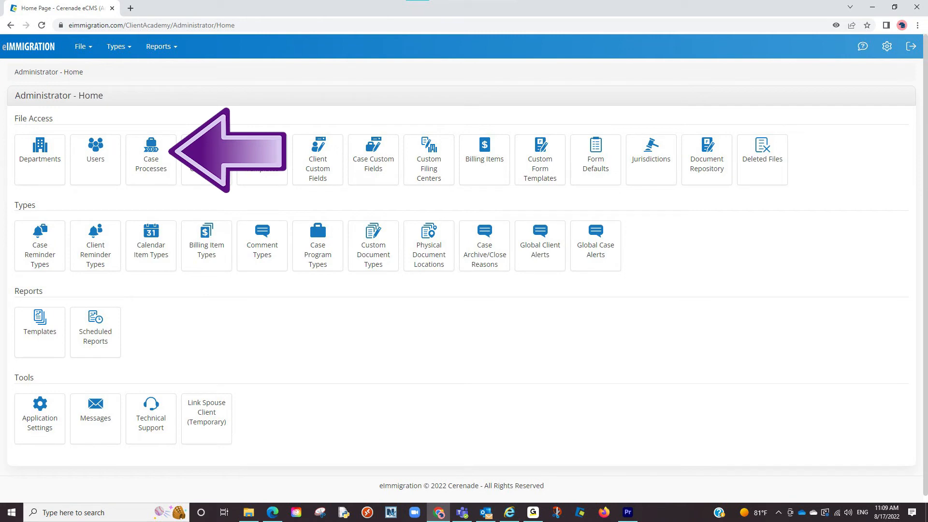
left_click(151, 156)
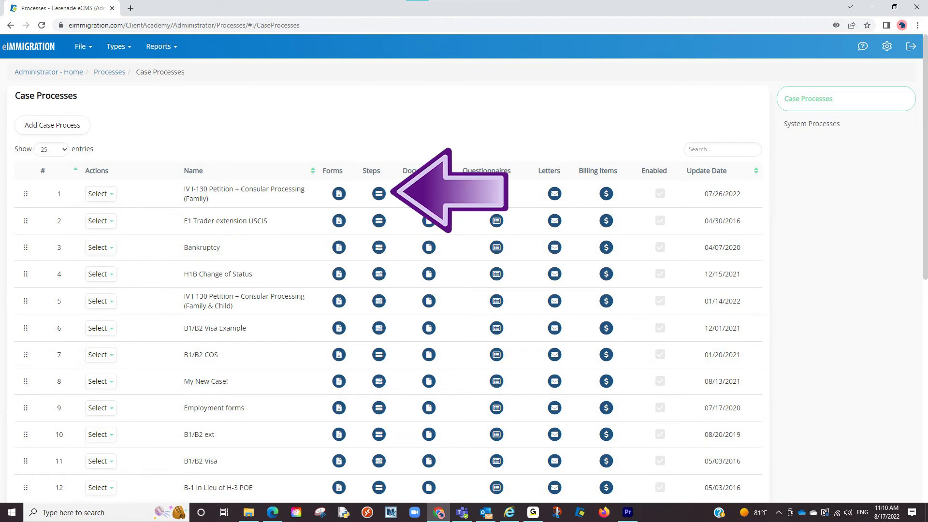
left_click(378, 193)
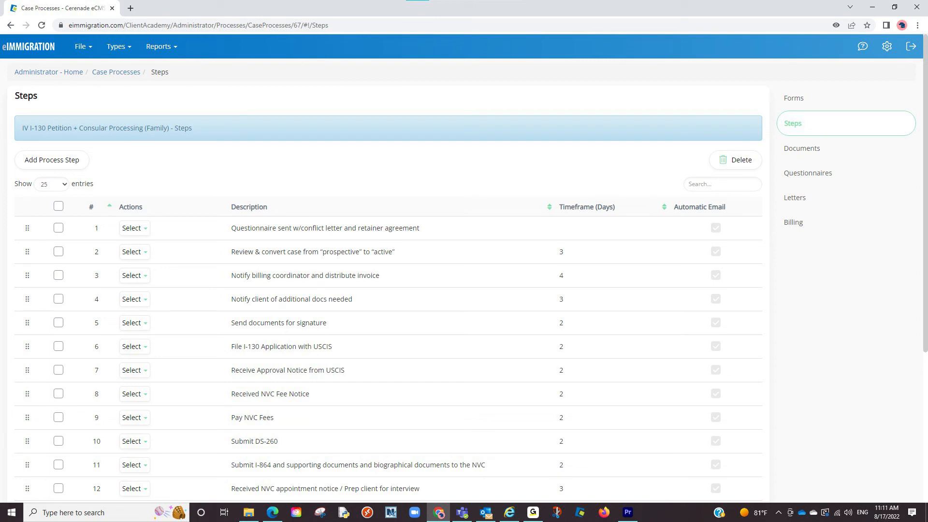
Add a default example step to the I-130 Family process template and save it.
left_click(52, 159)
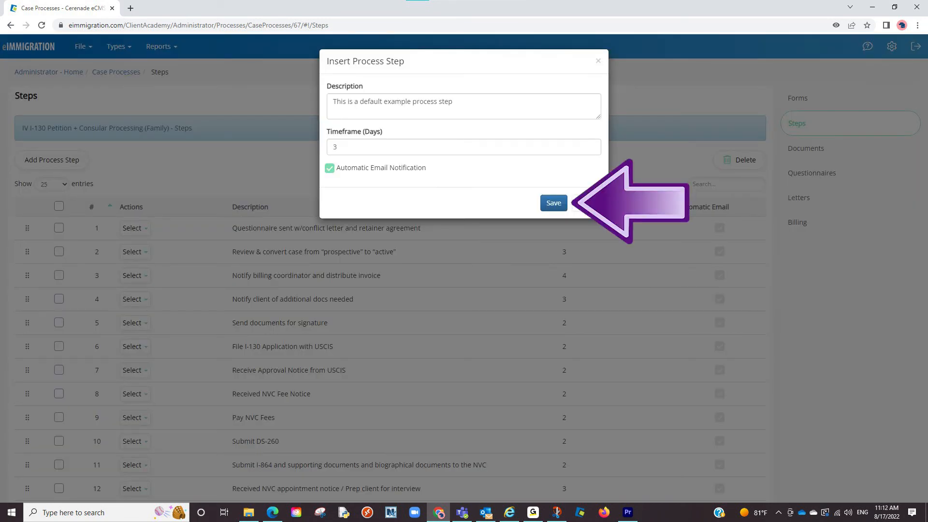
left_click(552, 202)
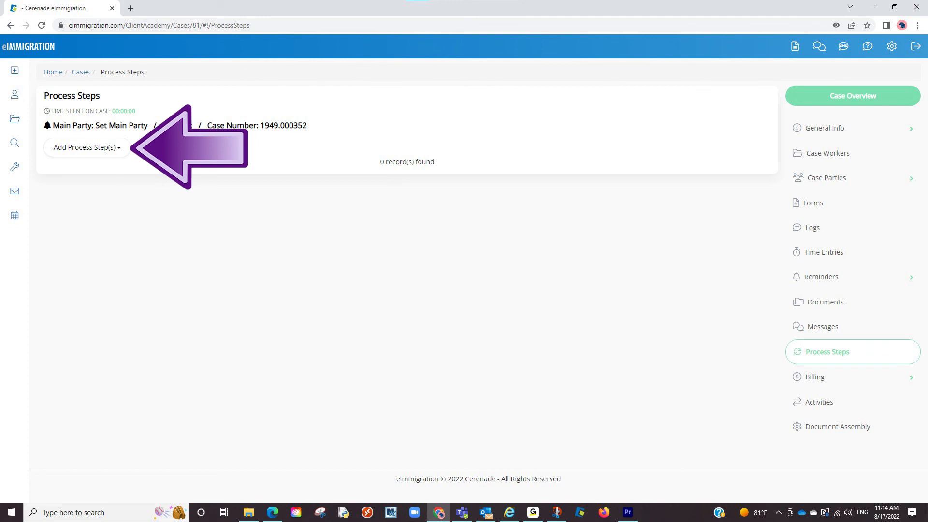
Import the IV I-130 Family predefined step list into case 1949.000352 via Add a Pre-defined List of Steps.
left_click(85, 147)
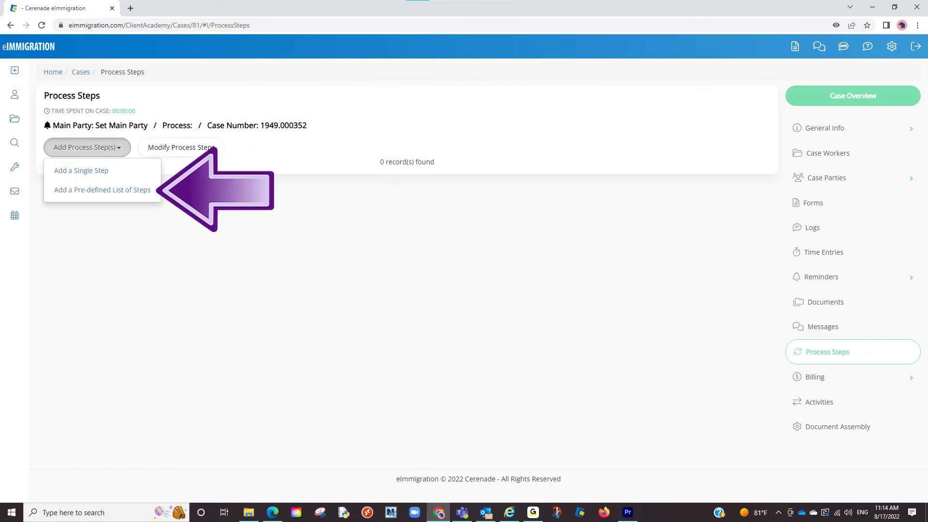
left_click(101, 190)
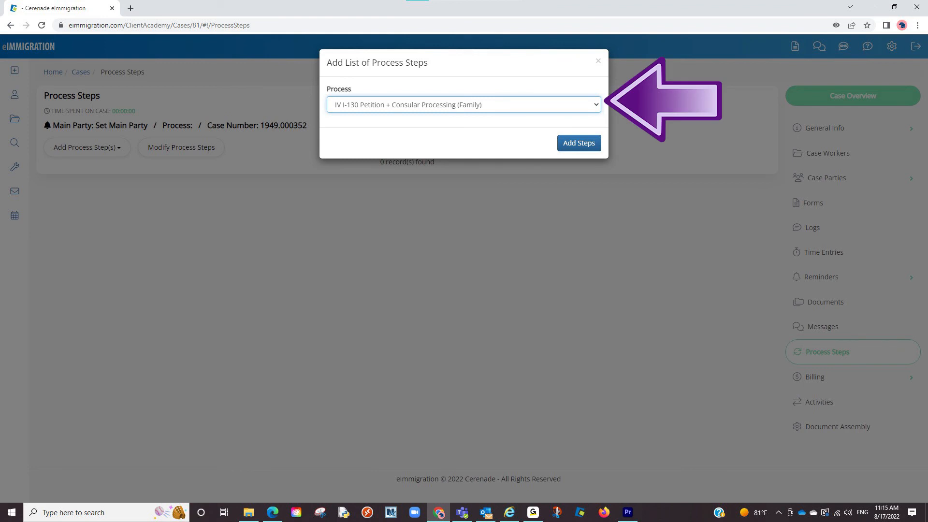
left_click(578, 144)
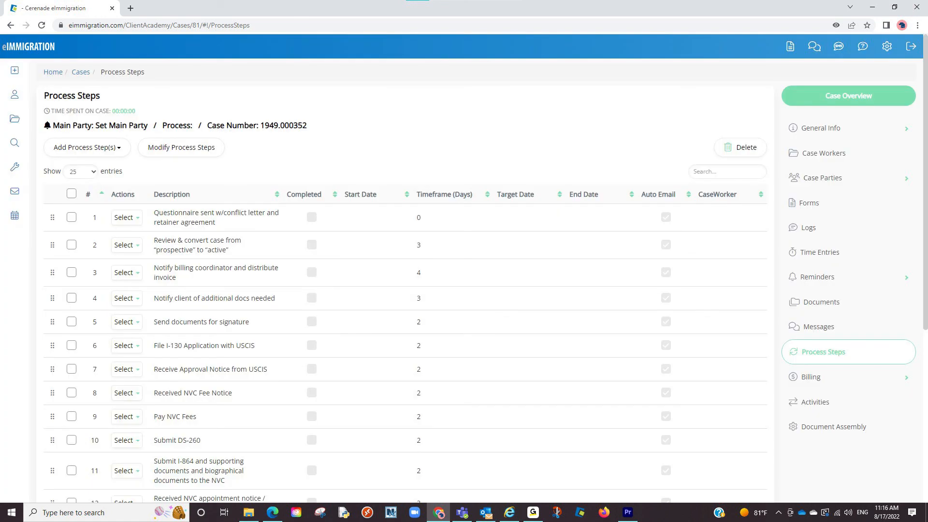